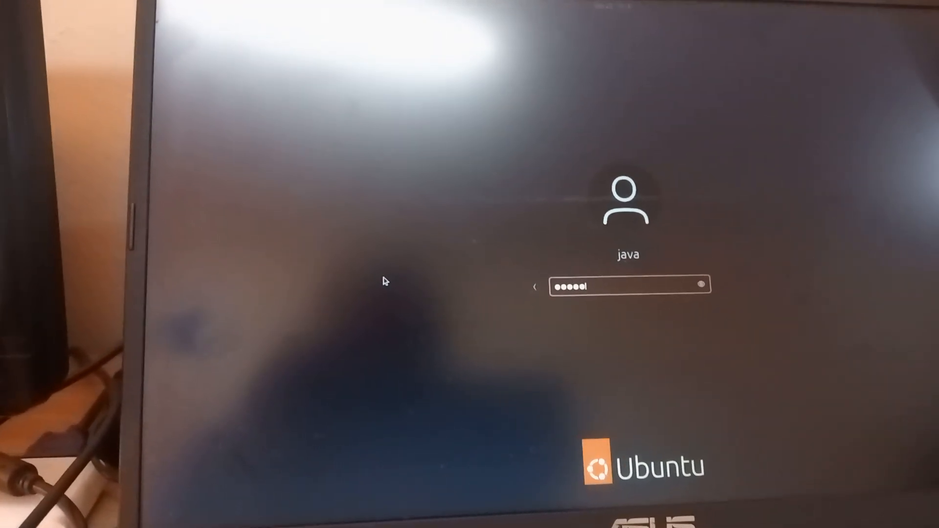
- Submit the password on the Ubuntu login screen to unlock the session
{"action": "key", "text": "Return"}
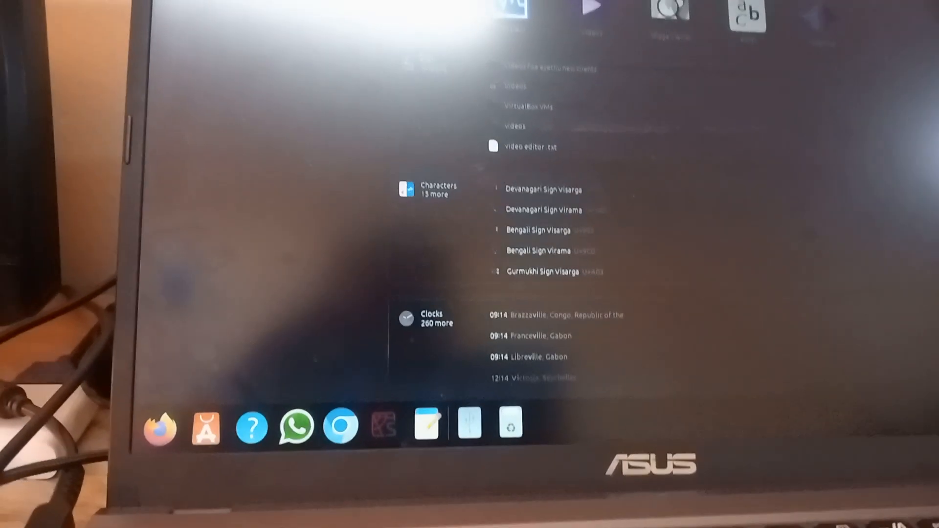
- Launch VirtualBox and start the 'kali 2024 new' VM
{"action": "left_click", "coordinate": [430, 438]}
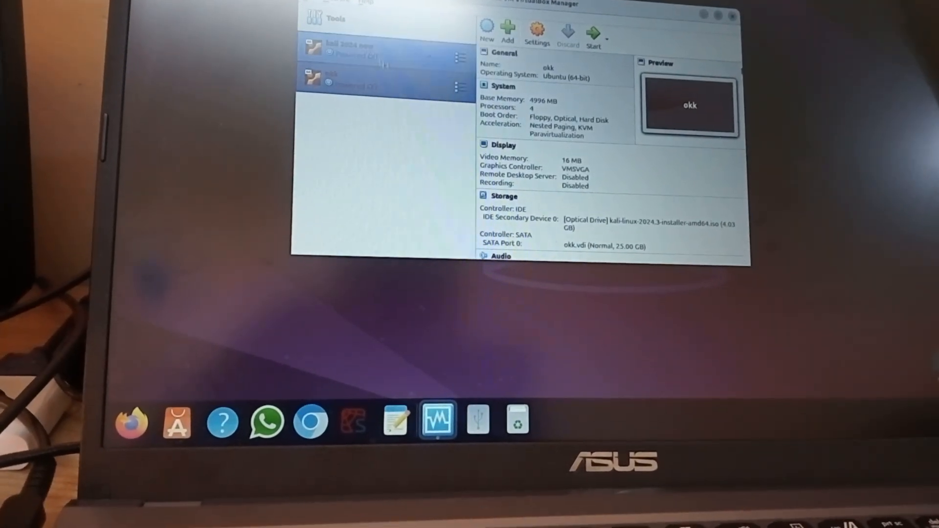
{"action": "mouse_move", "coordinate": [347, 48]}
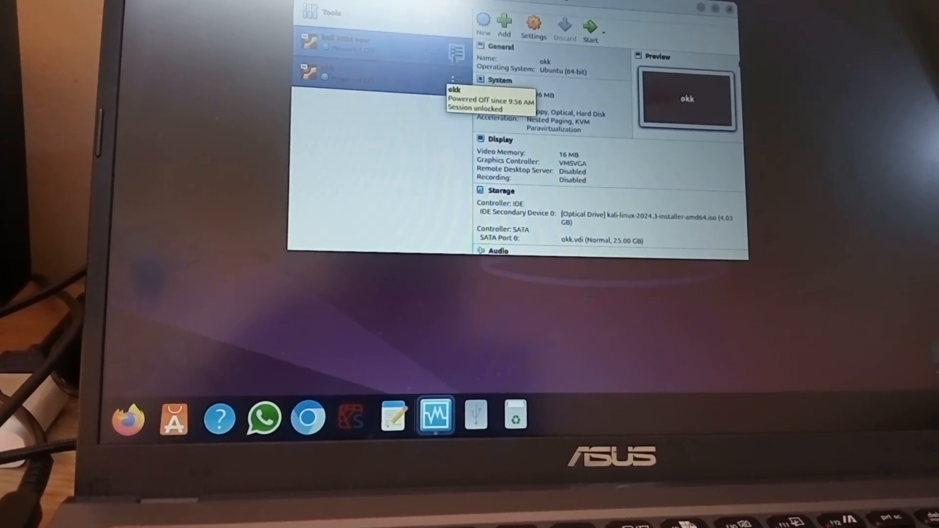
{"action": "left_click", "coordinate": [336, 42]}
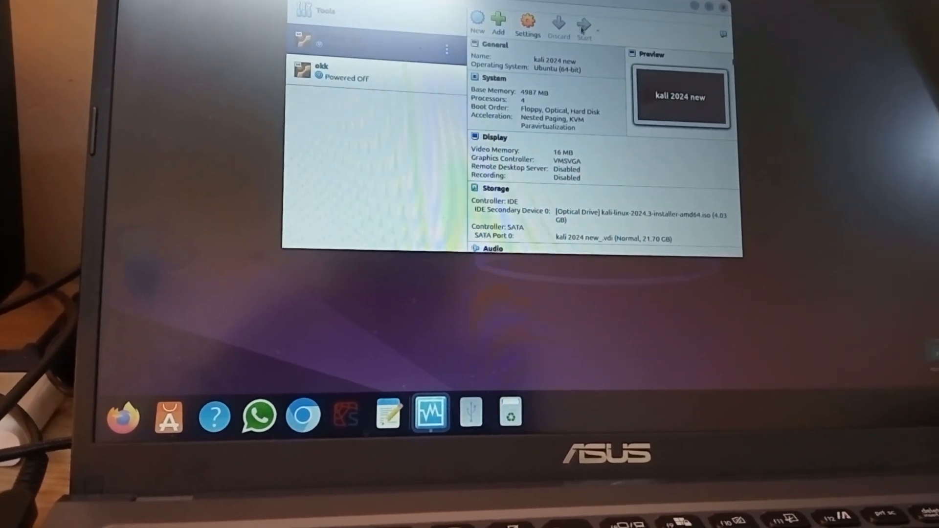
{"action": "left_click", "coordinate": [584, 23]}
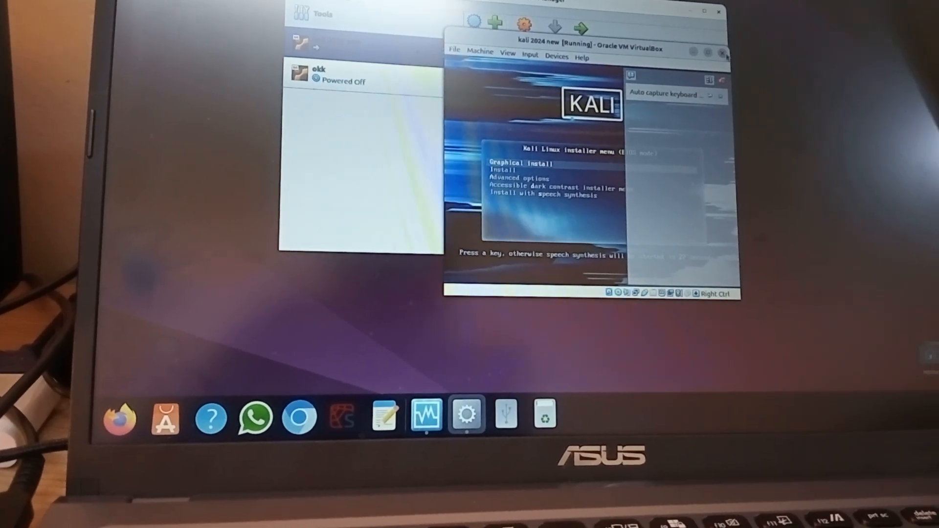
- Close the Kali VM window, saving the machine state
{"action": "left_click", "coordinate": [724, 52]}
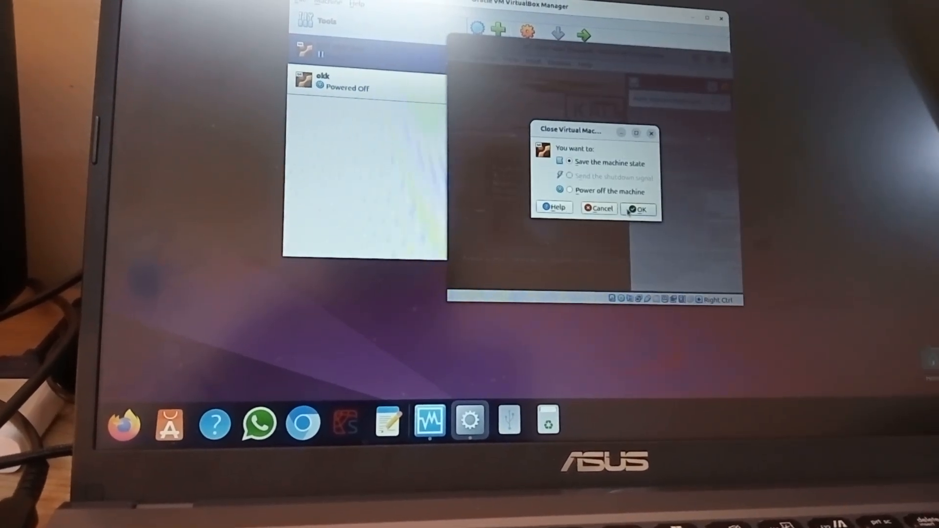
{"action": "left_click", "coordinate": [638, 209]}
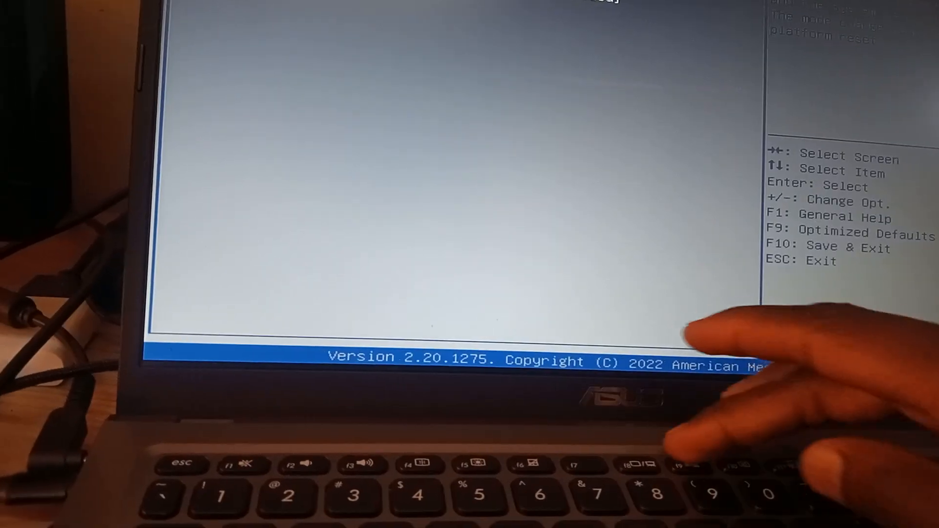
- Save the BIOS changes and exit setup with F10
{"action": "key", "text": "F10"}
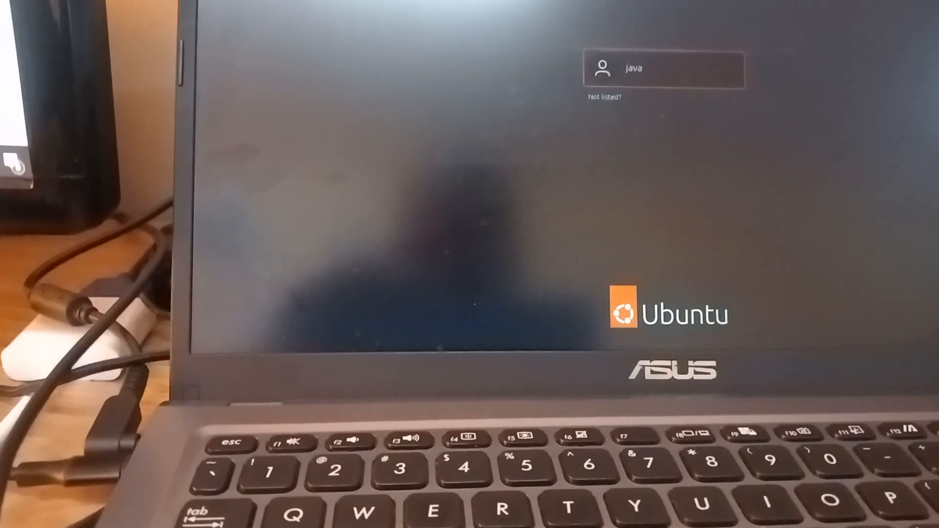
- Sign in to the user account with the password after reboot
{"action": "left_click", "coordinate": [664, 67]}
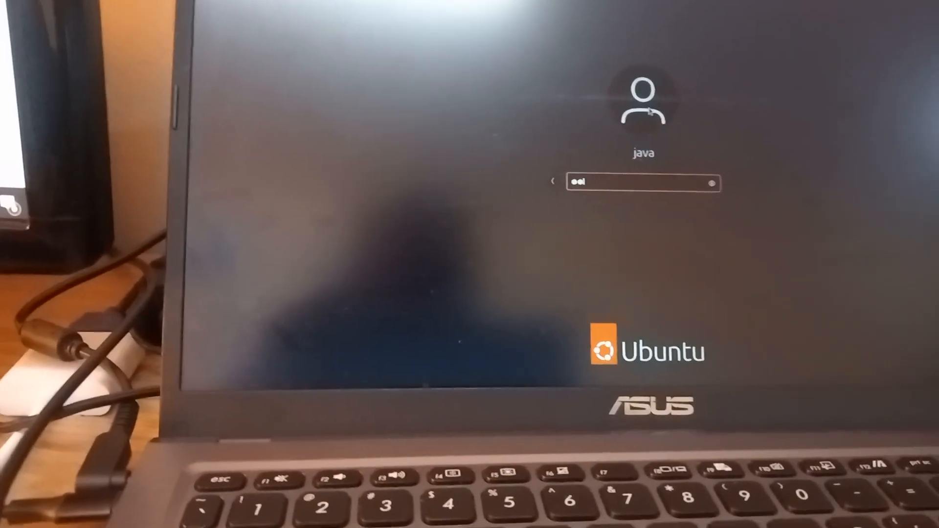
{"action": "type", "text": "password"}
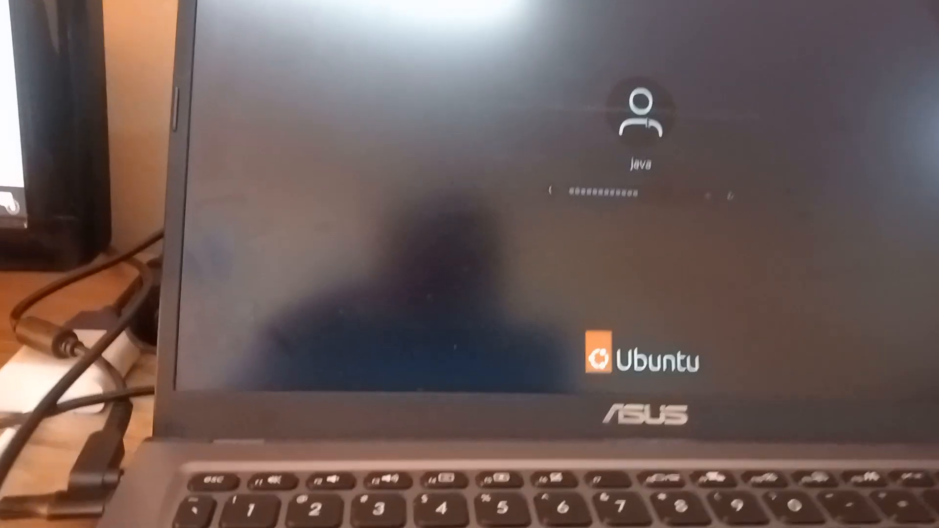
{"action": "key", "text": "Return"}
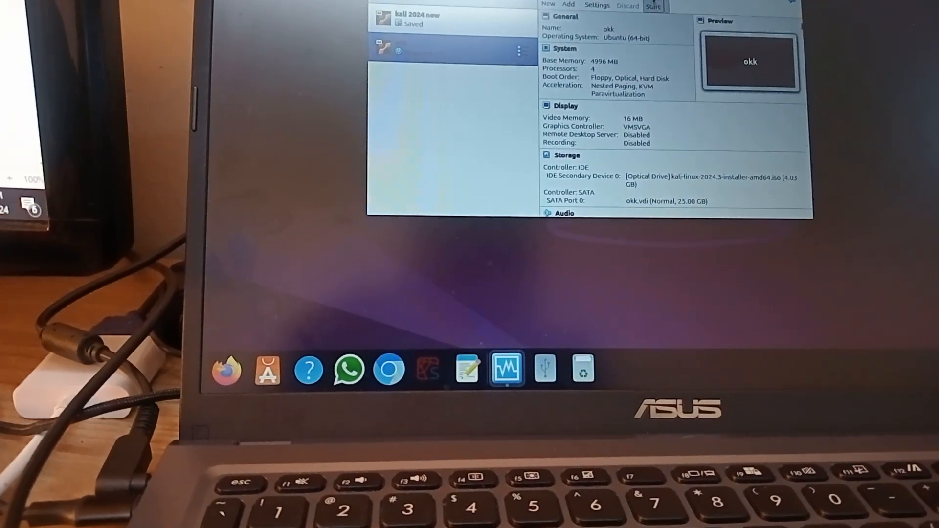
- Try starting okk and 'kali 2024 new', dismissing each kernel driver error
{"action": "left_click", "coordinate": [654, 6]}
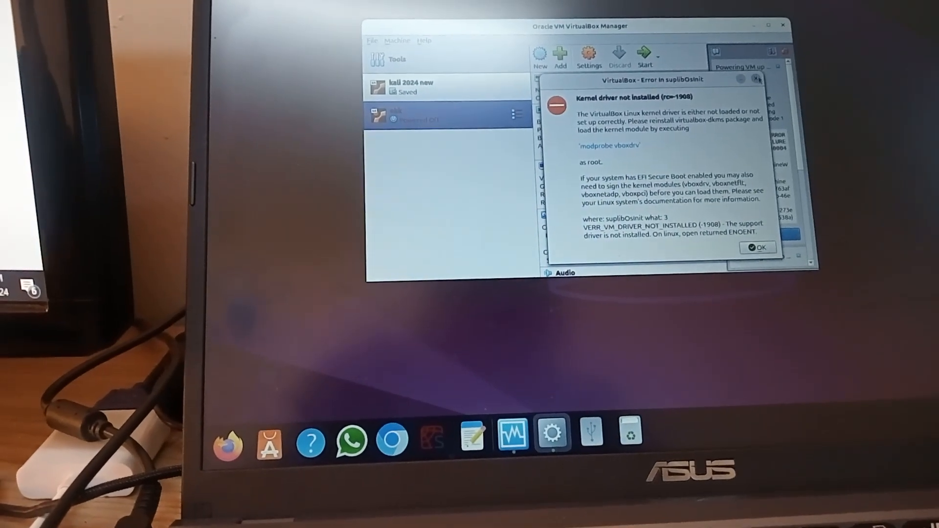
{"action": "left_click", "coordinate": [758, 247]}
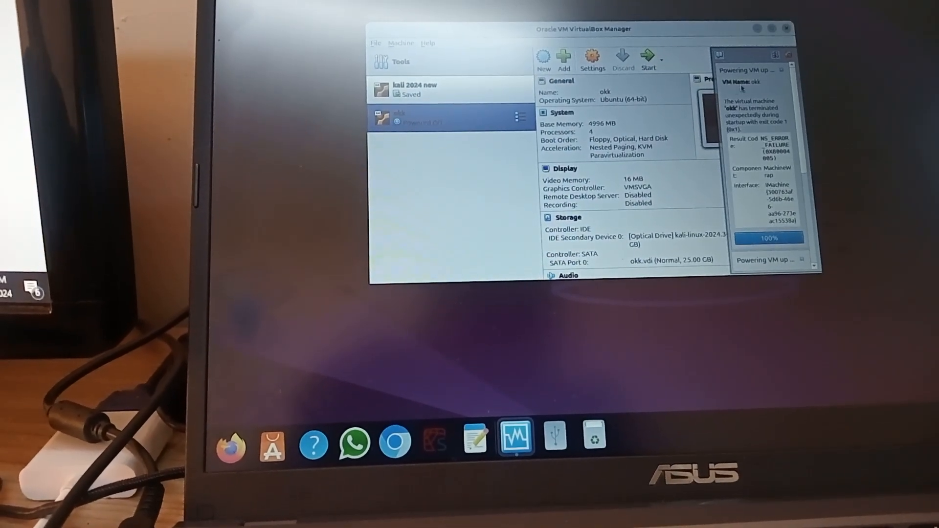
{"action": "left_click", "coordinate": [414, 89]}
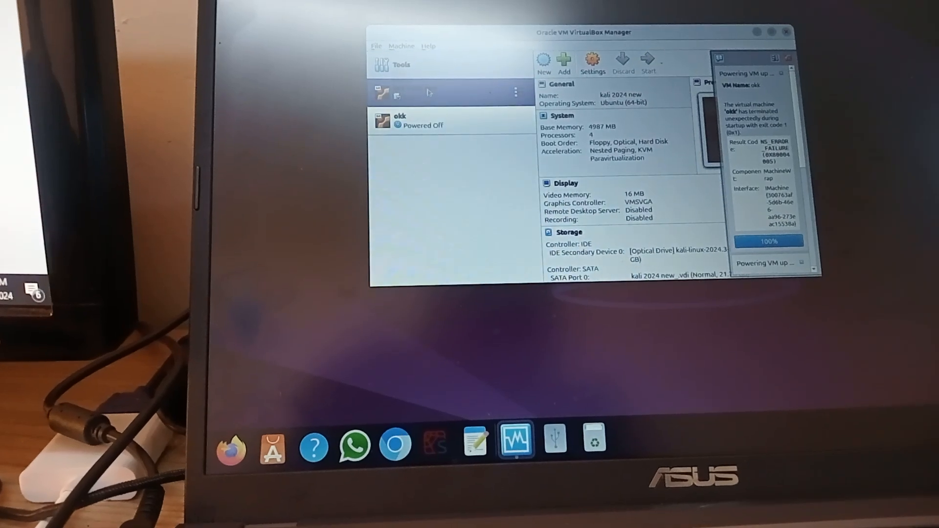
{"action": "left_click", "coordinate": [643, 64]}
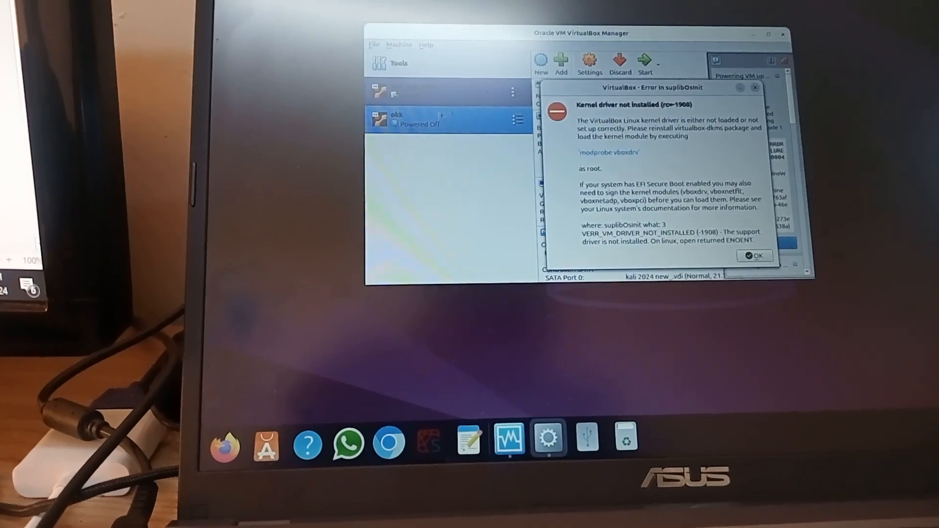
{"action": "left_click", "coordinate": [754, 256]}
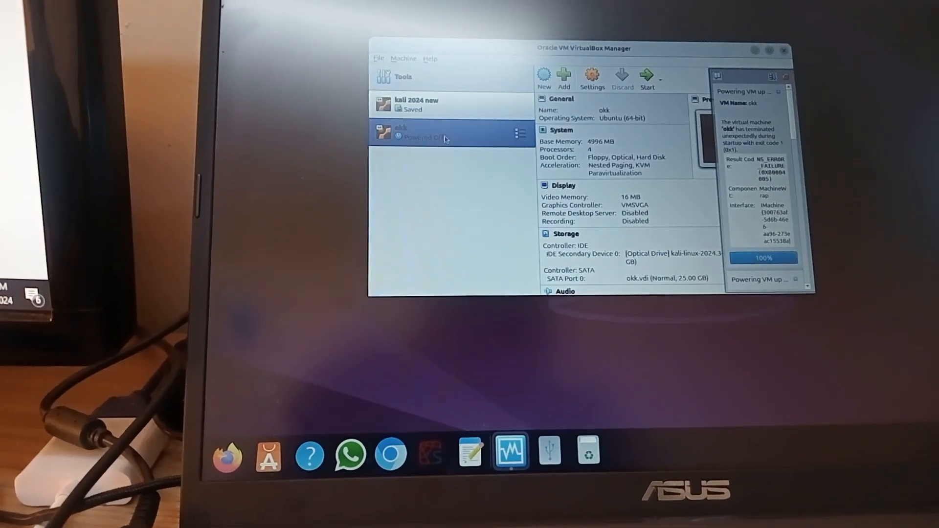
- Choose Remove… for the okk VM from its context menu
{"action": "right_click", "coordinate": [419, 129]}
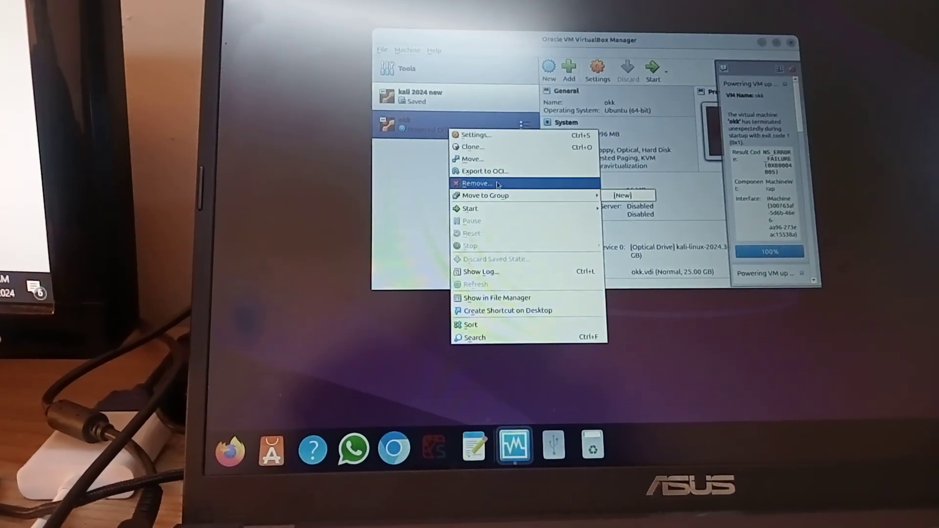
{"action": "left_click", "coordinate": [477, 184]}
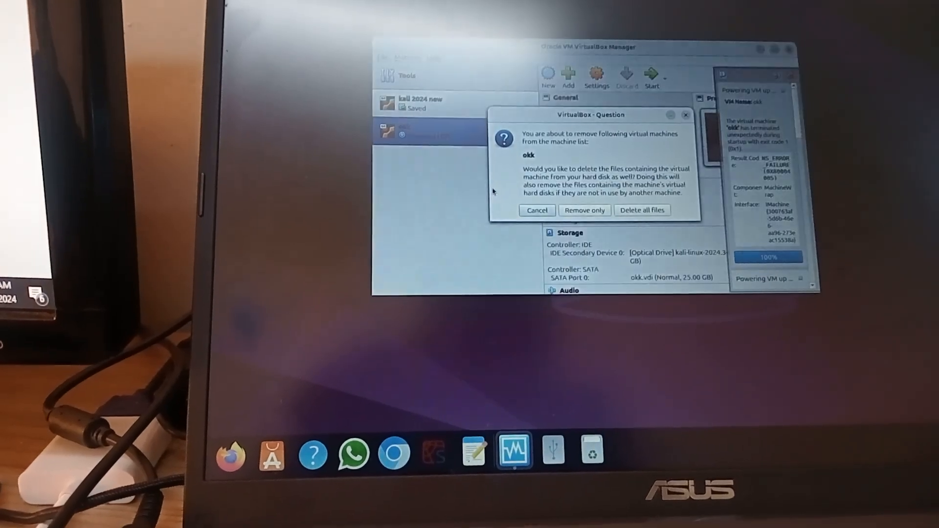